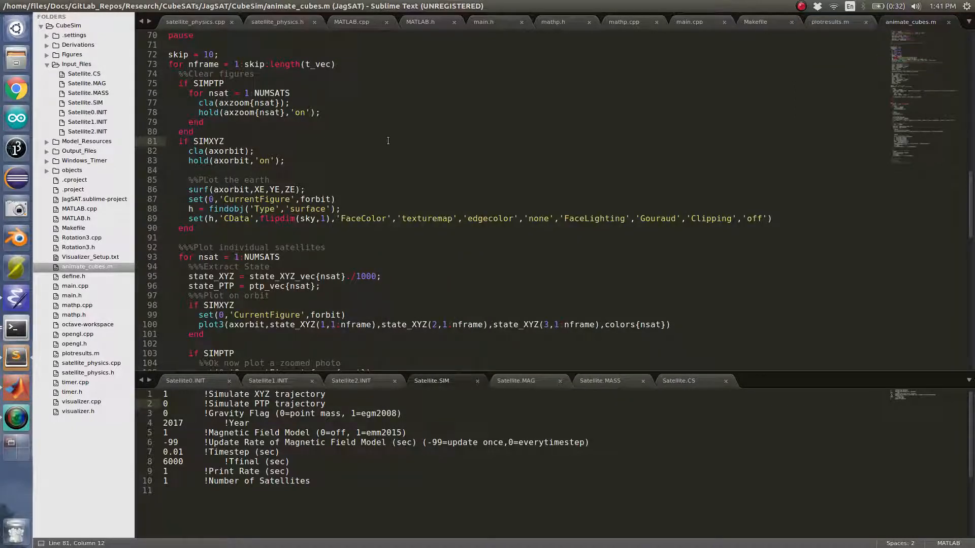
mouse_move(248, 438)
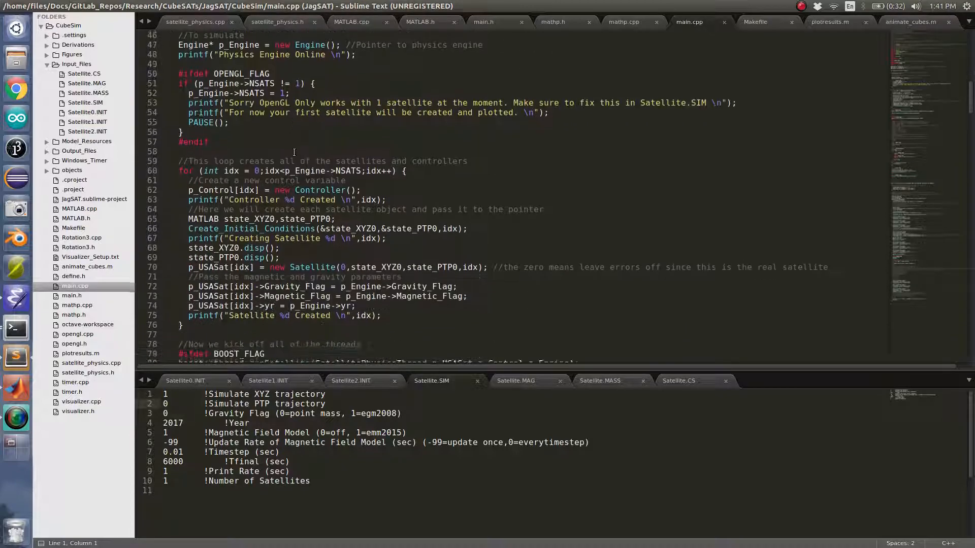
- Scroll animate_cubes.m, then browse satellite_physics.h through the Satellite and Engine classes
scroll(down, 3)
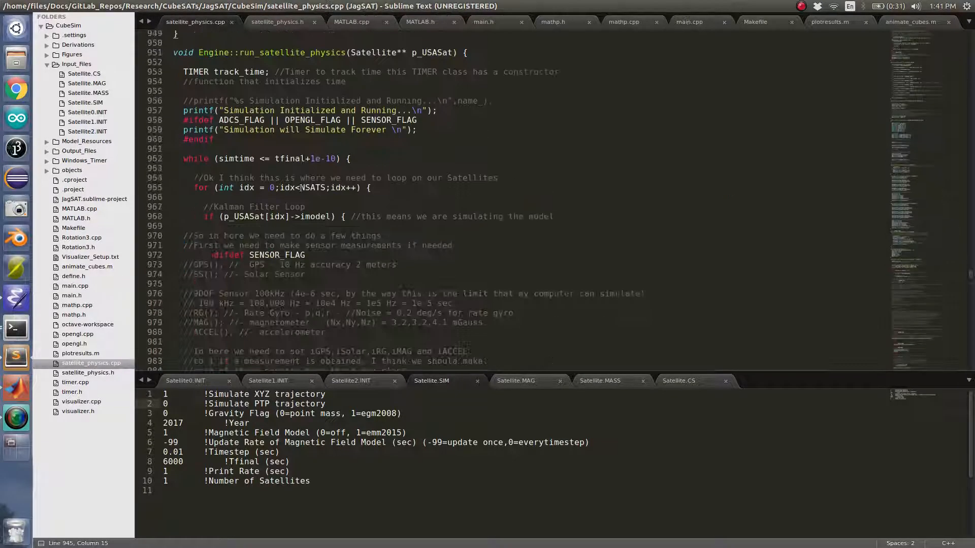
click(276, 21)
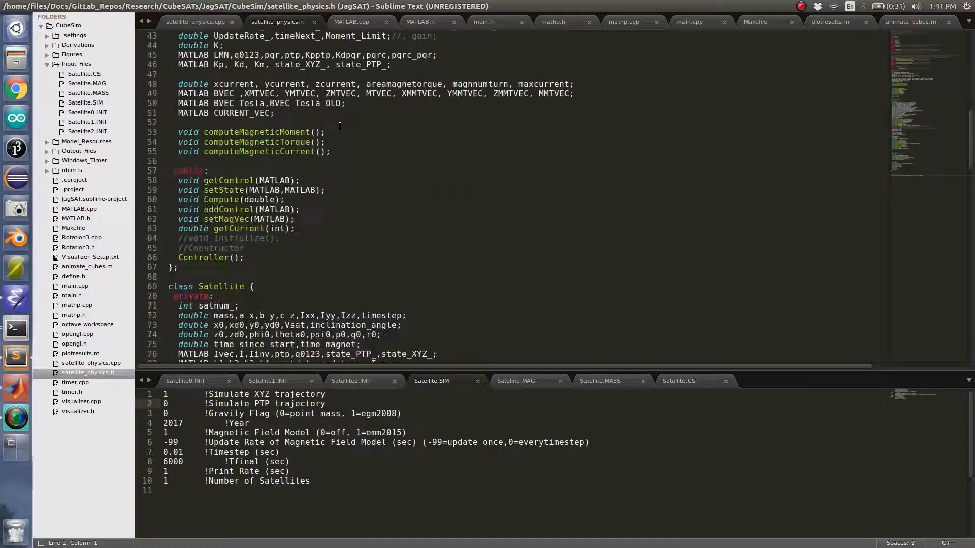
scroll(up, 3)
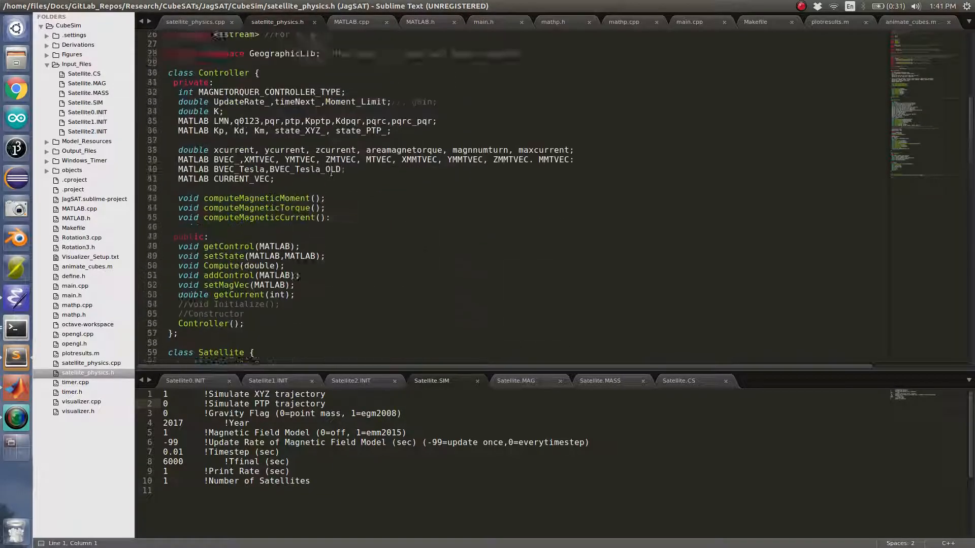
scroll(down, 3)
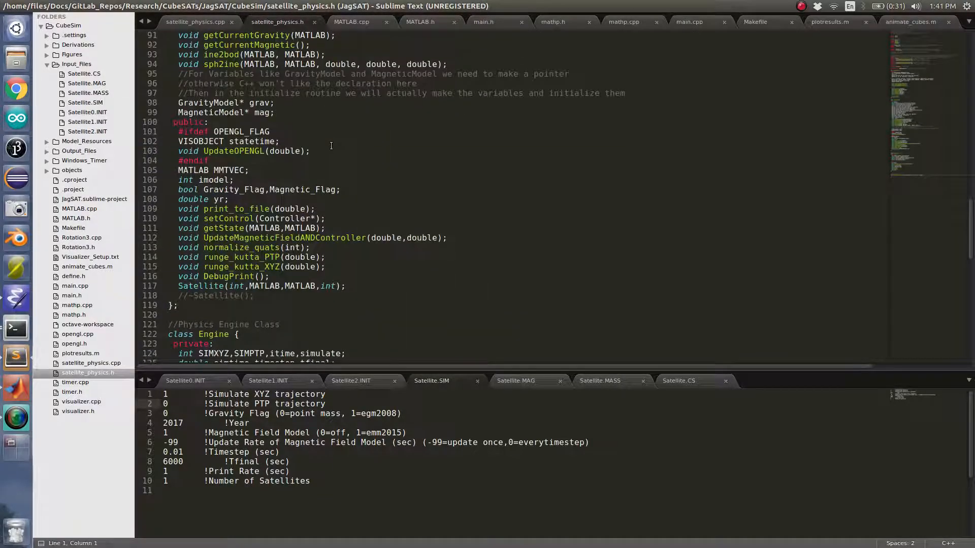
scroll(down, 3)
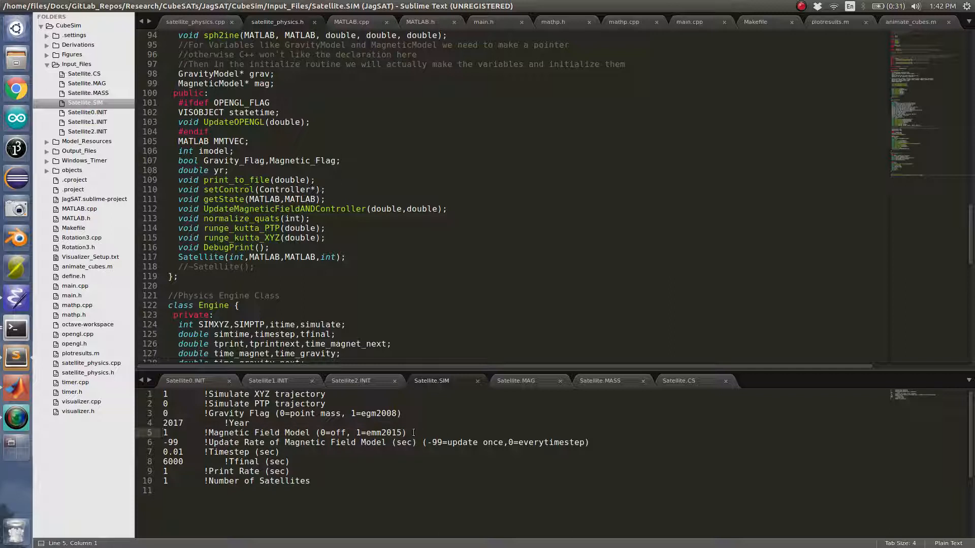
- Go through Satellite.SIM lines, then show MATLAB's completed 6000-second run output
drag(415, 432, 160, 442)
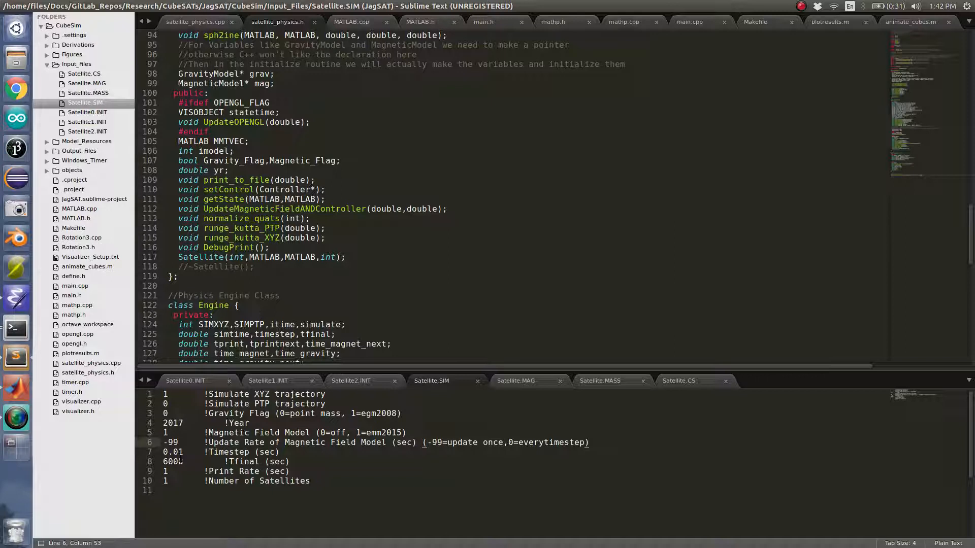
click(185, 452)
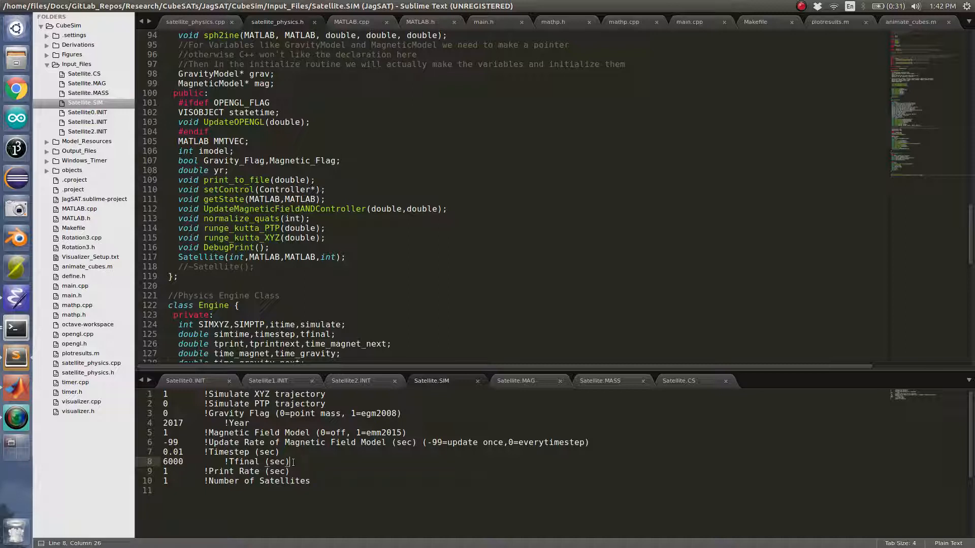
click(185, 380)
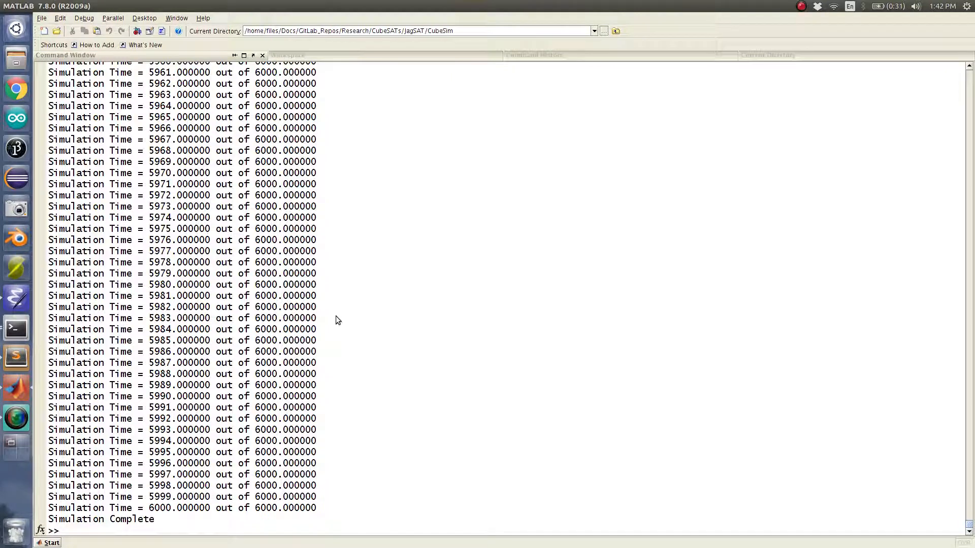
- Run plotresults to draw the red orbit around the 3D Earth at time 5990
text(plotresults)
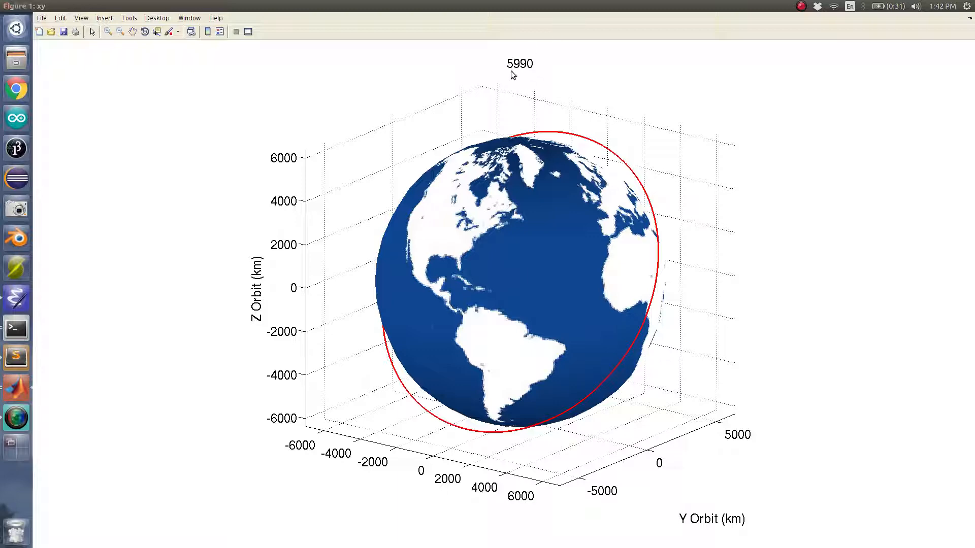
mouse_move(9, 9)
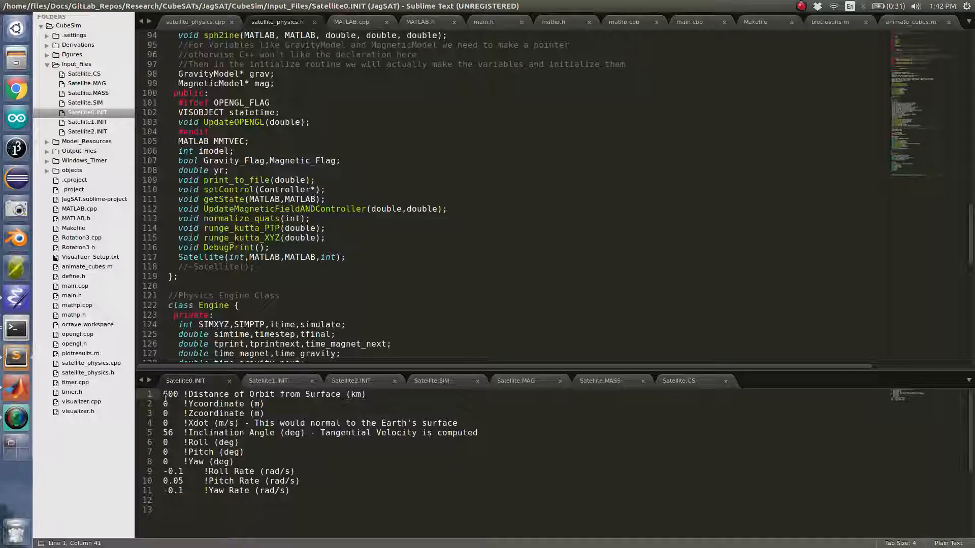
- Check Satellite0.INIT, then relabel the trajectory flag 'Simulate Attitude Dynamics' in Satellite.SIM
click(431, 380)
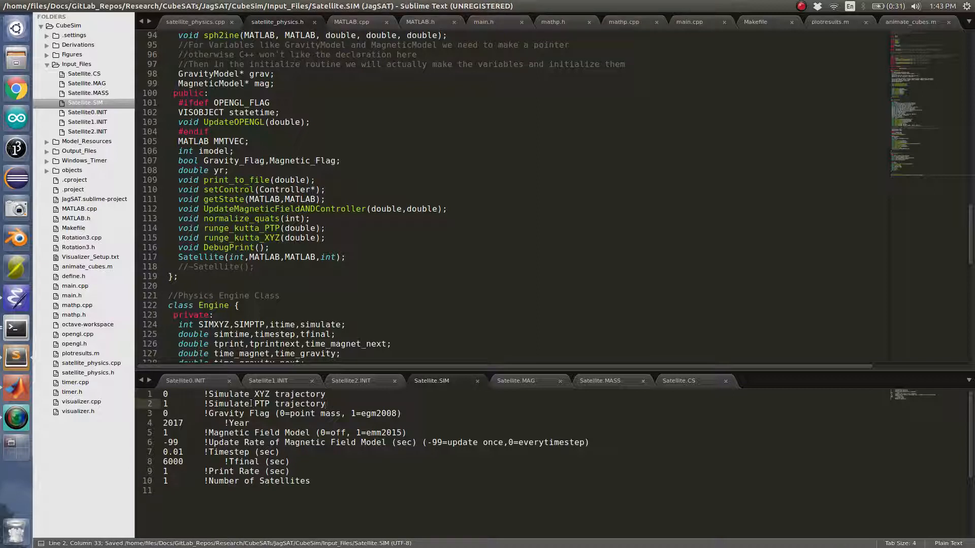
double_click(297, 404)
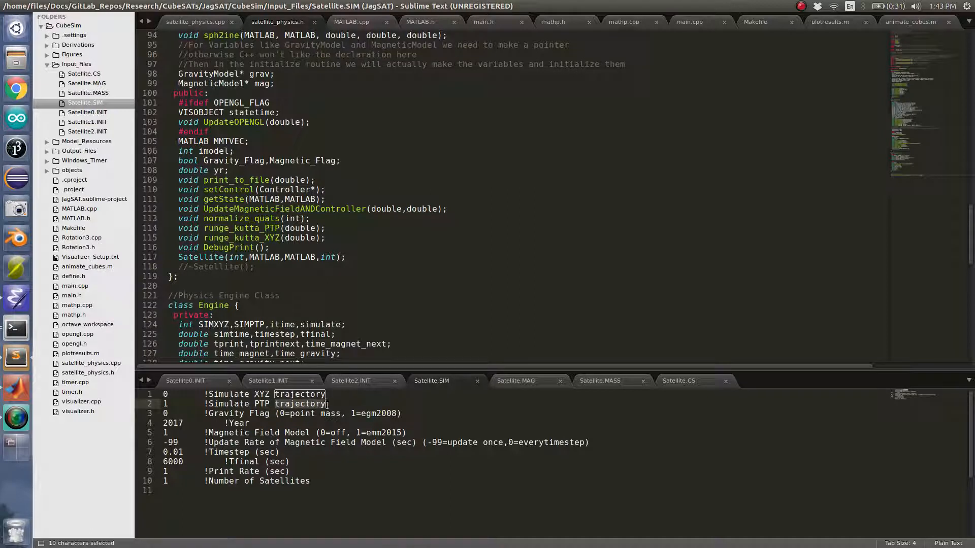
text(Attitude)
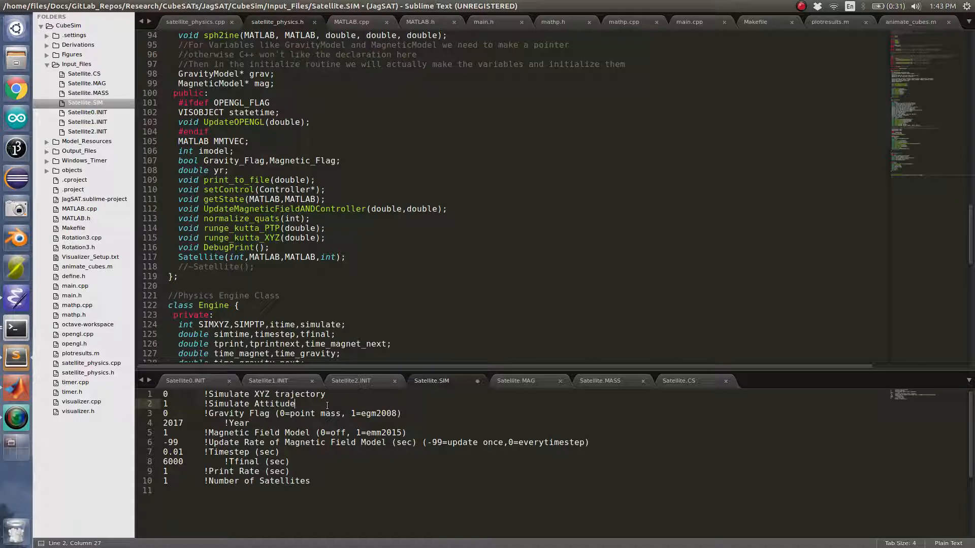
text(Dynamics)
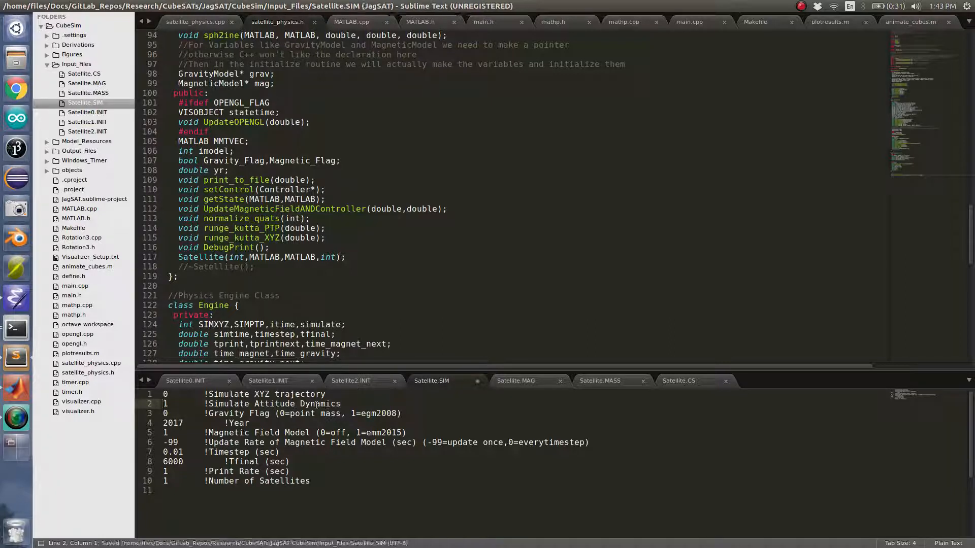
- Open animate_cubes.m and scroll down through the script
click(87, 373)
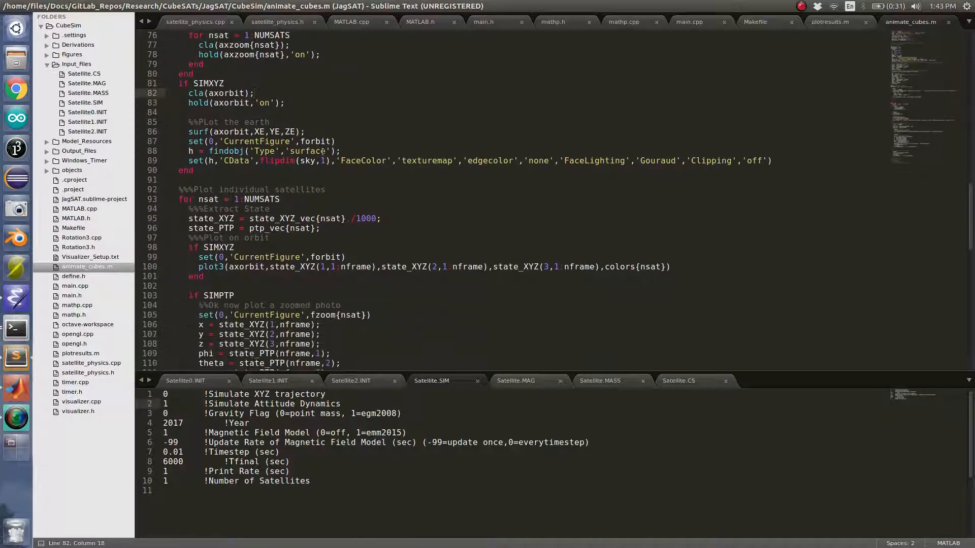
scroll(down, 3)
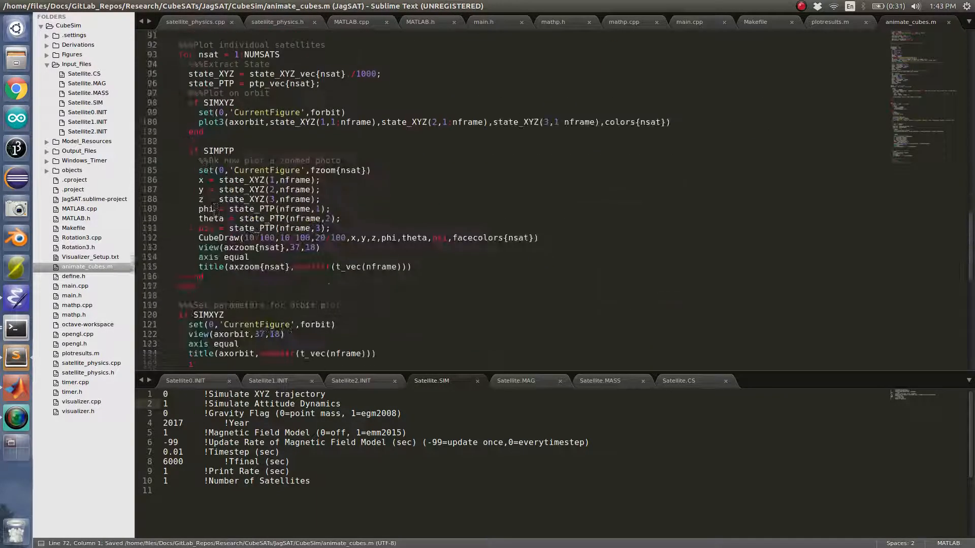
scroll(down, 3)
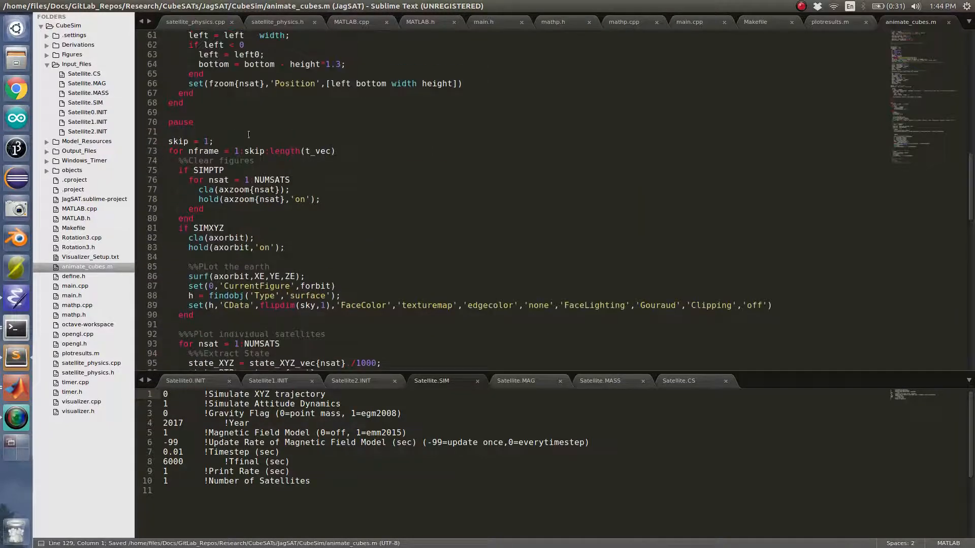
- Set skip to 10 on line 72 of animate_cubes.m
text(0)
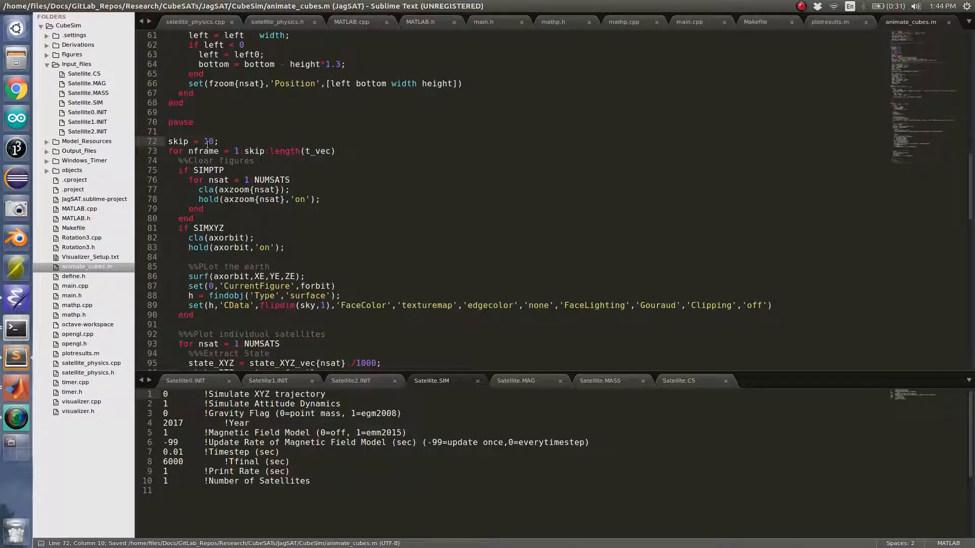
scroll(down, 3)
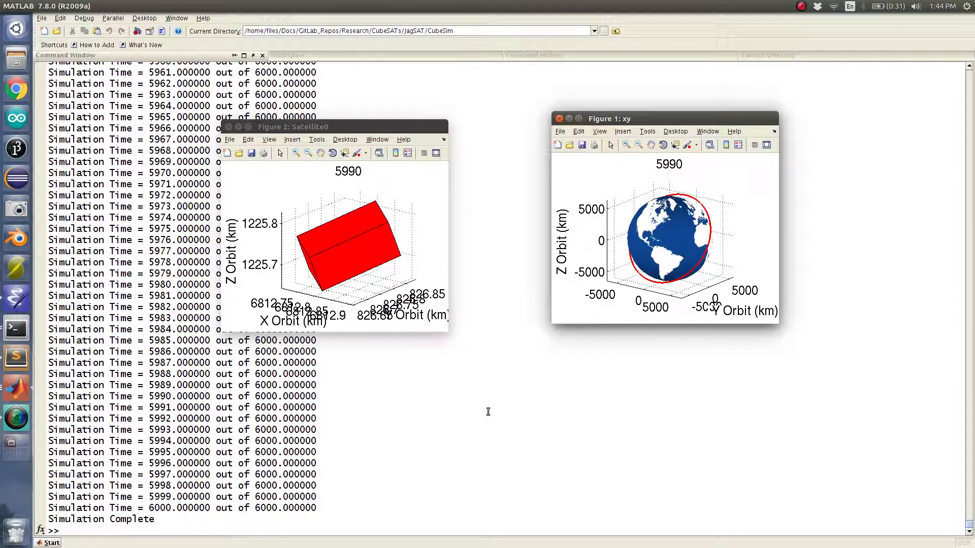
- After the animation figures close, start typing a new 'pu' command in MATLAB
text(pu)
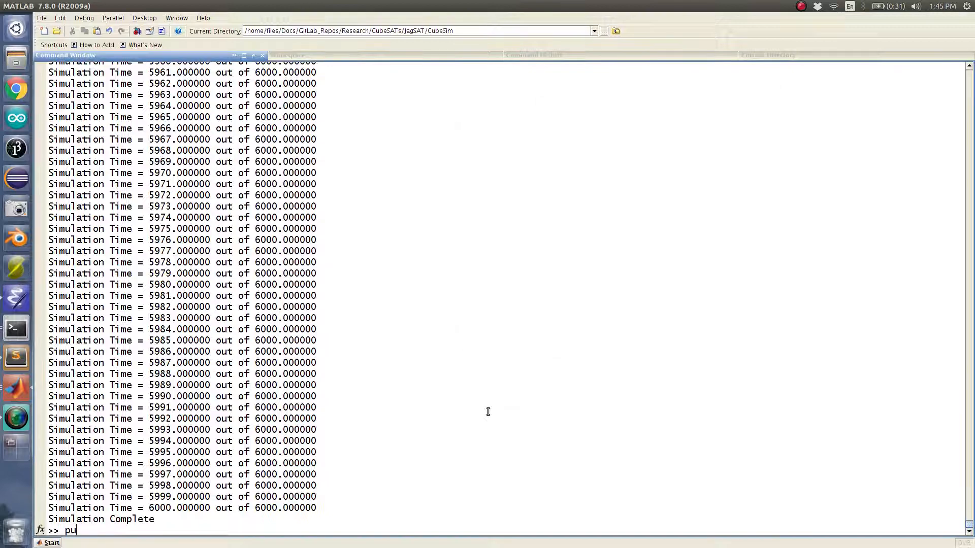